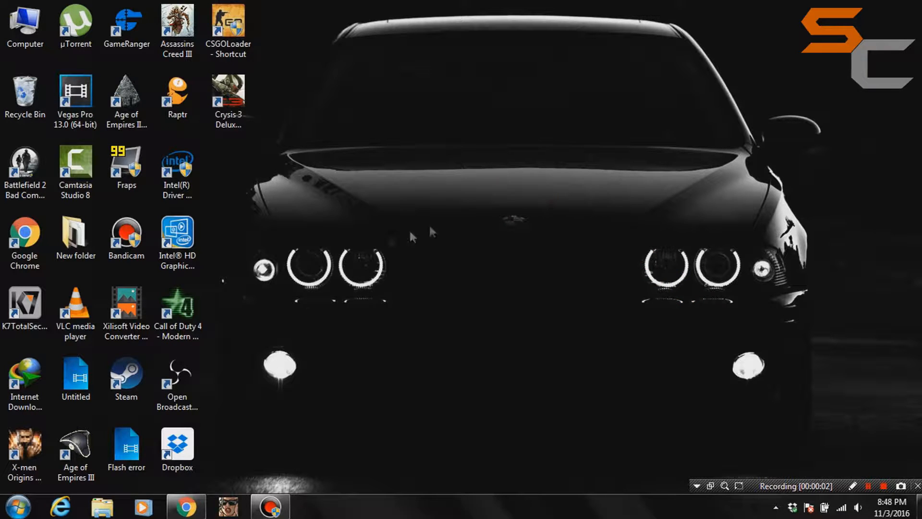
Step: Extract the downloaded SCM Key Changer zip in the Downloads folder
{"action": "left_click", "coordinate": [102, 506]}
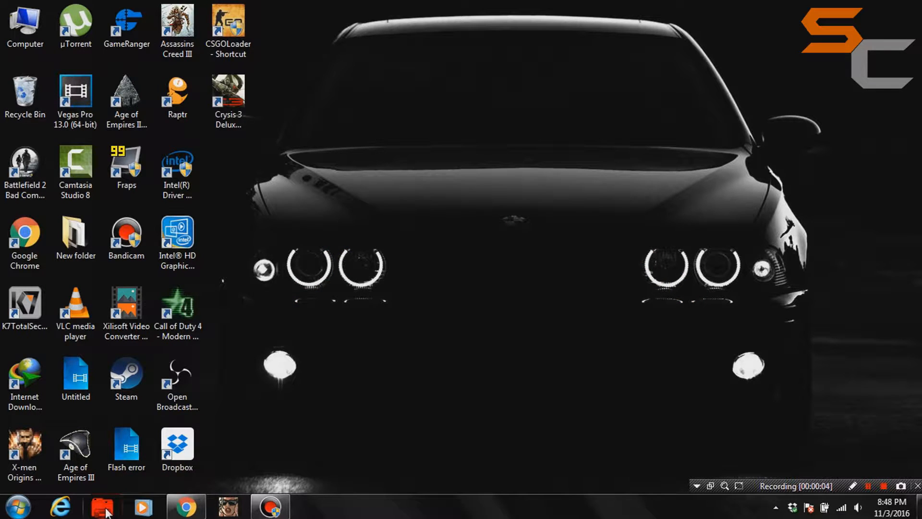
{"action": "left_click", "coordinate": [103, 506]}
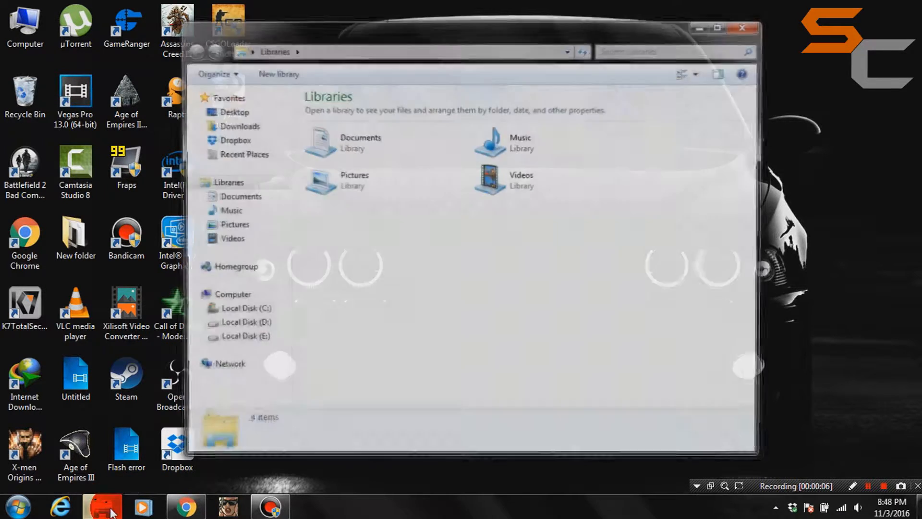
{"action": "left_click", "coordinate": [239, 125]}
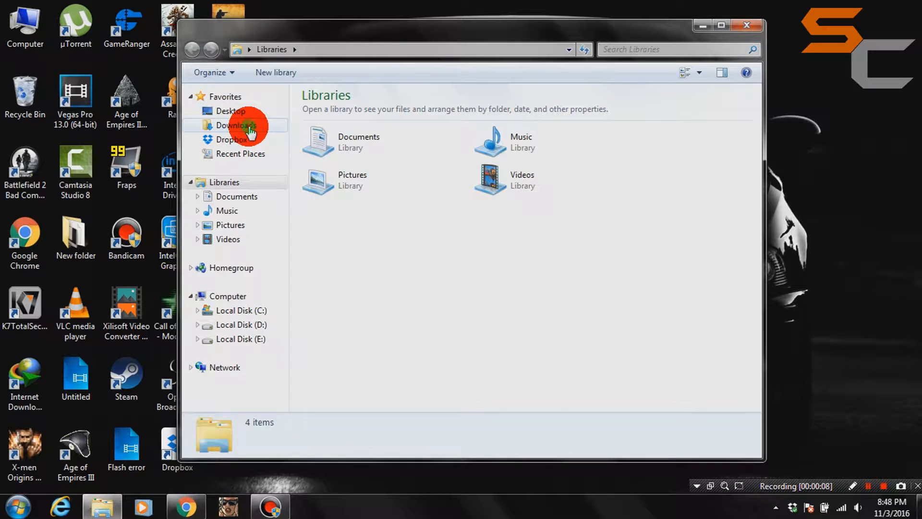
{"action": "left_click", "coordinate": [236, 125]}
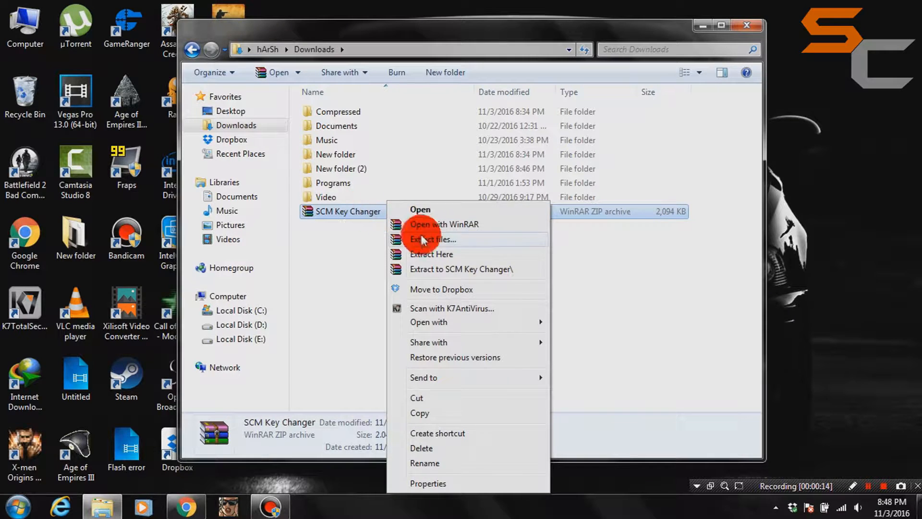
{"action": "left_click", "coordinate": [461, 269]}
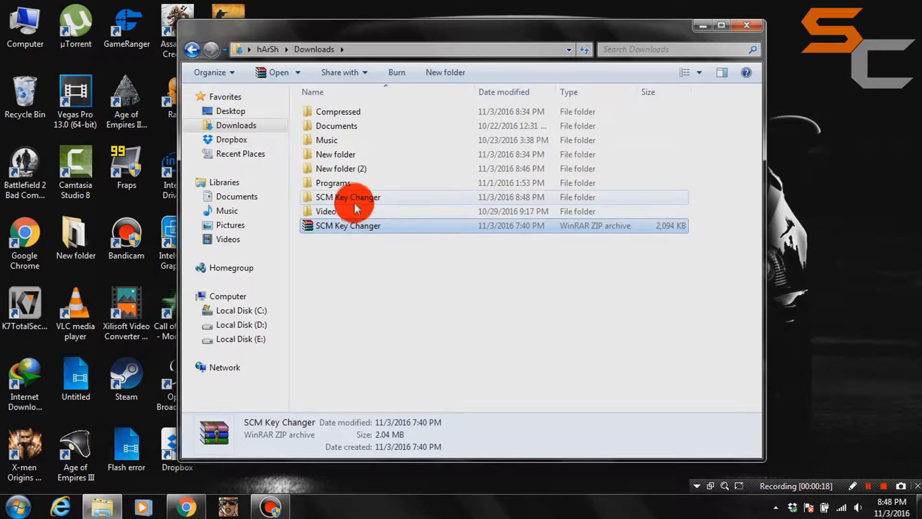
Step: Extract the inner SCM_Key_Changer zip here and enter the extracted program folder
{"action": "right_click", "coordinate": [347, 126]}
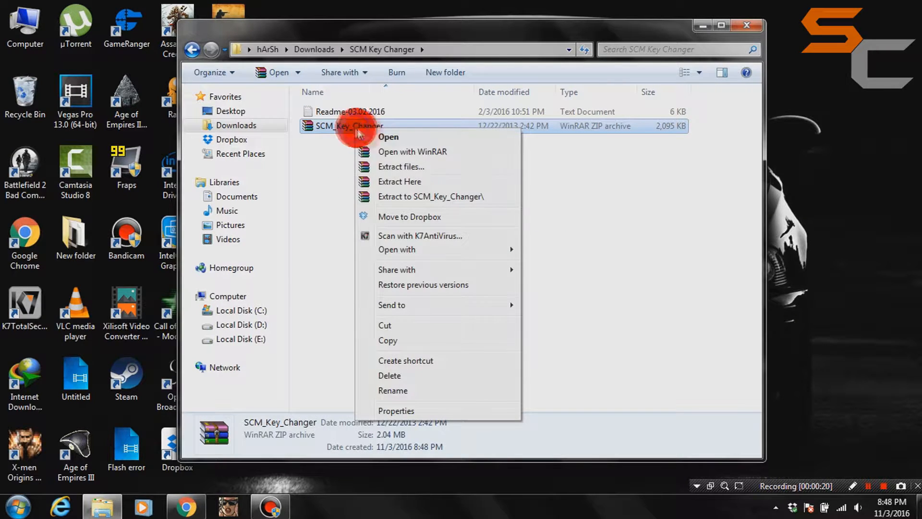
{"action": "left_click", "coordinate": [399, 182]}
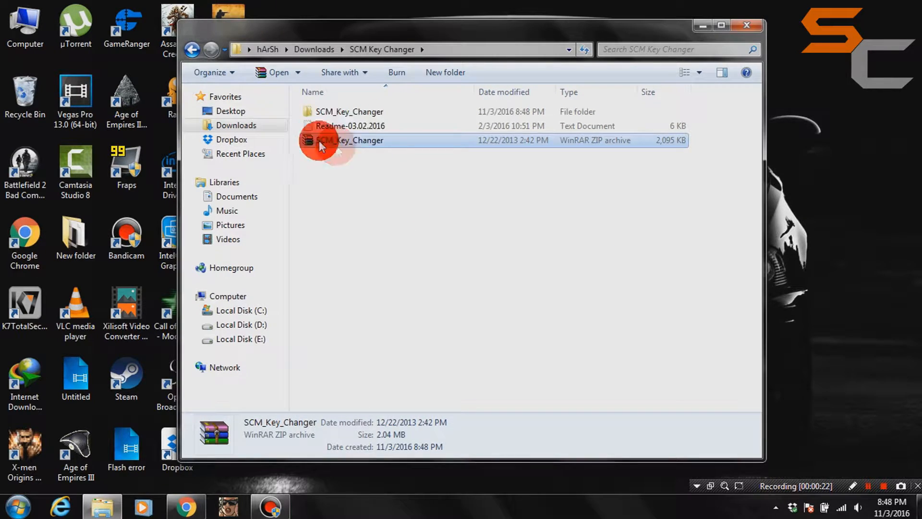
{"action": "double_click", "coordinate": [349, 112]}
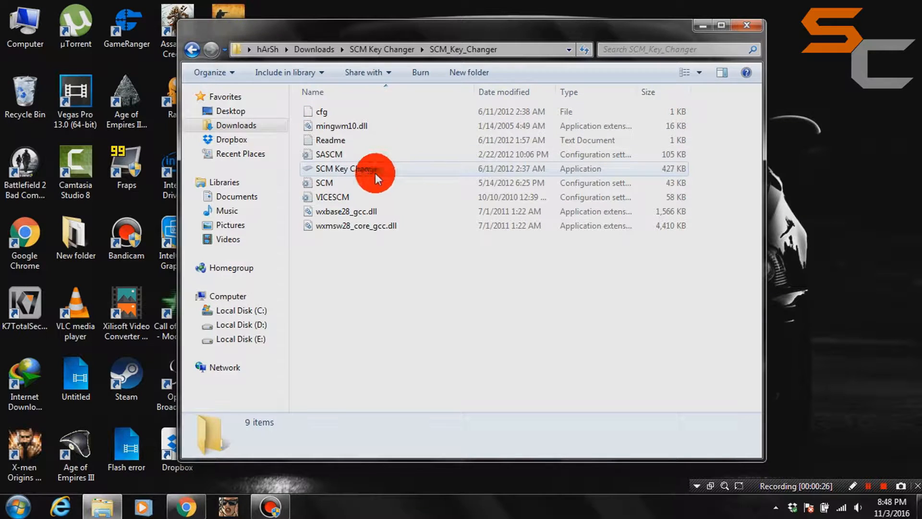
Step: Launch SCM Key Changer.exe and keep San Andreas as the selected game
{"action": "double_click", "coordinate": [347, 169]}
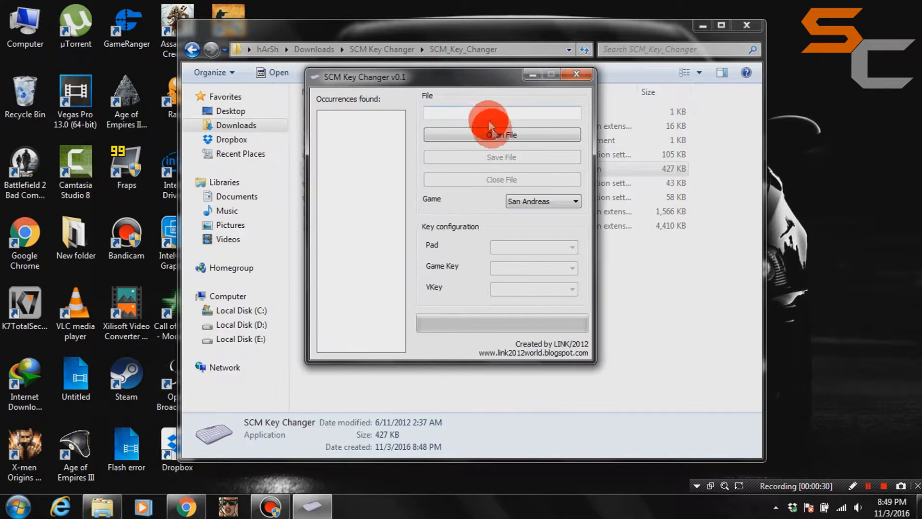
{"action": "left_click", "coordinate": [575, 201]}
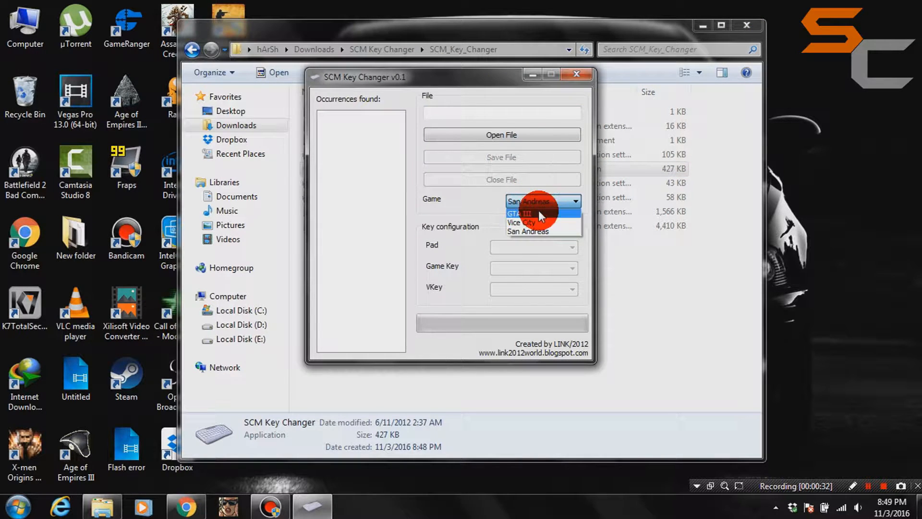
{"action": "mouse_move", "coordinate": [527, 231]}
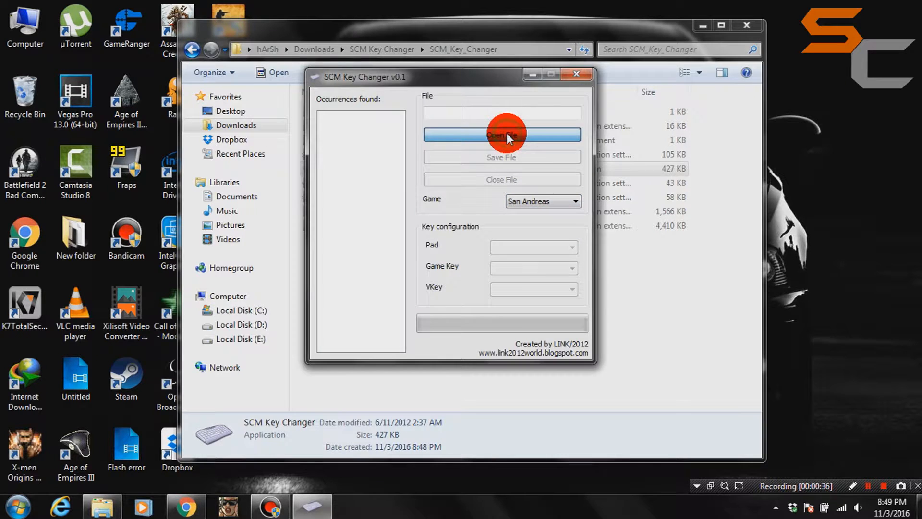
Step: Load the Aimbot Part 2.cs script from GTA-SanAndreas\CLEO, showing its F12 key
{"action": "left_click", "coordinate": [502, 134]}
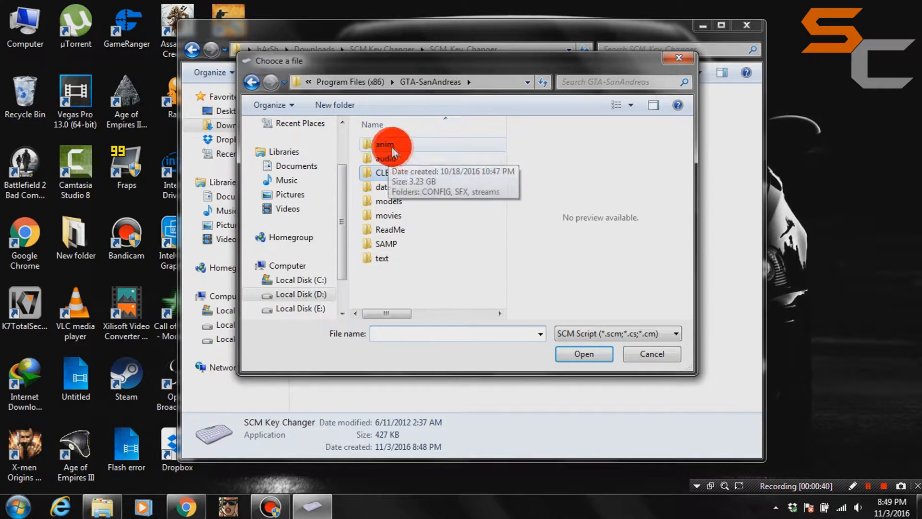
{"action": "left_click", "coordinate": [386, 172]}
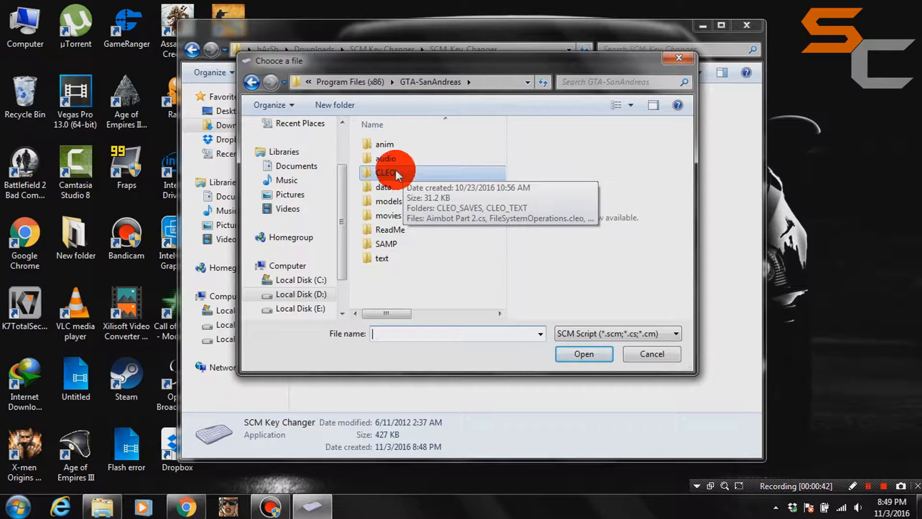
{"action": "double_click", "coordinate": [386, 171]}
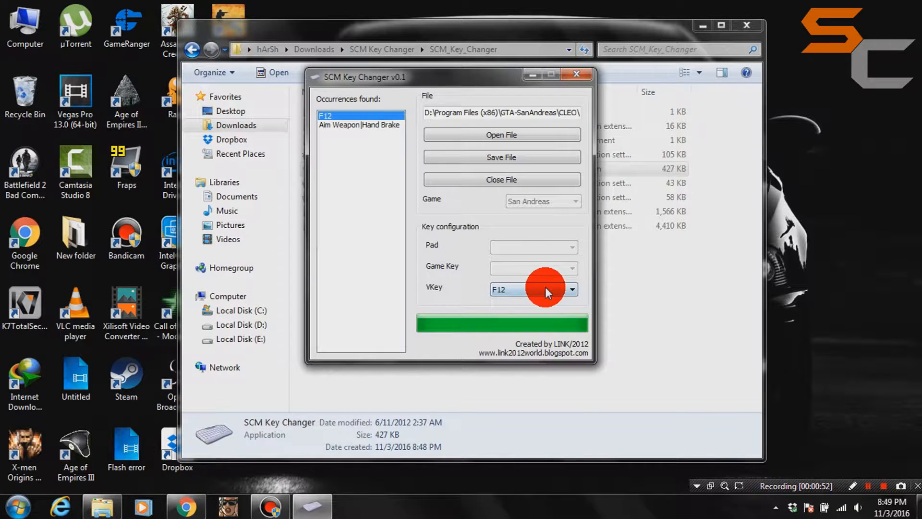
Step: Set the script's activation VKey to F5 instead of F12
{"action": "left_click", "coordinate": [571, 289]}
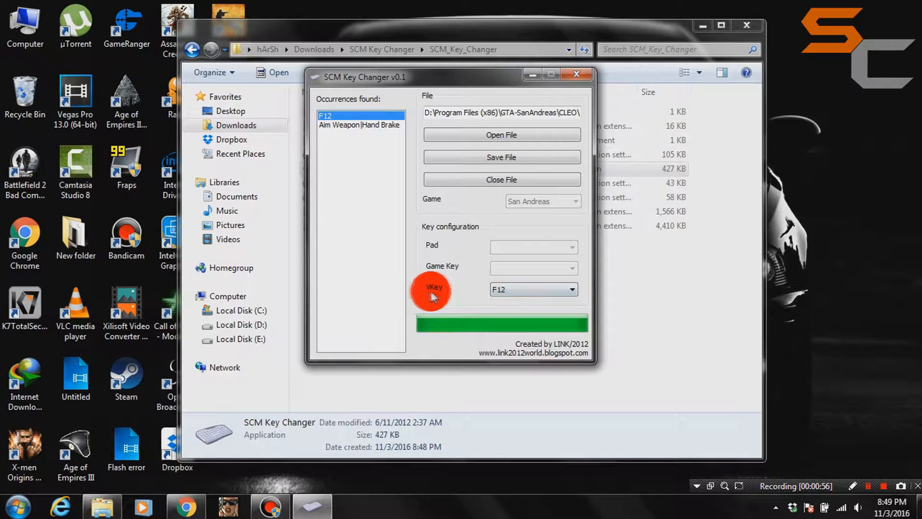
{"action": "left_click", "coordinate": [571, 289]}
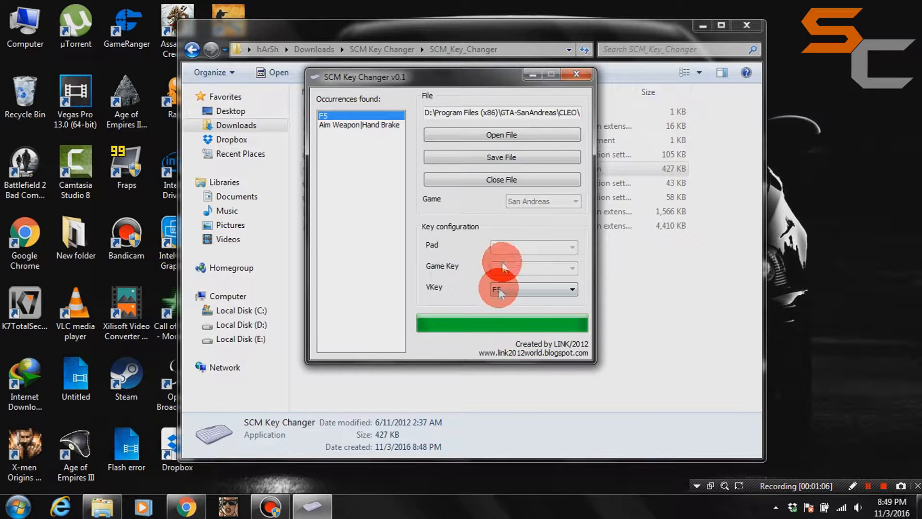
Step: Save the F5 script as 'Aimbot new' in the CLEO folder
{"action": "left_click", "coordinate": [501, 157]}
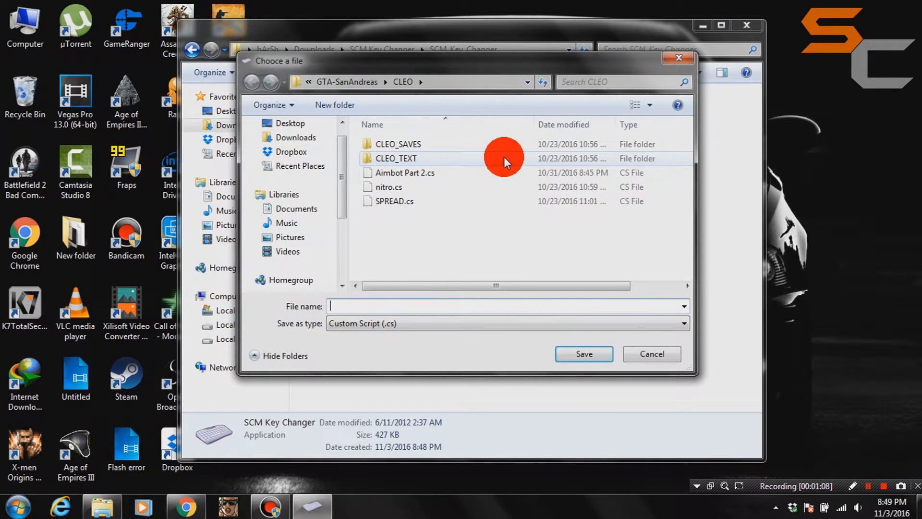
{"action": "mouse_move", "coordinate": [421, 271]}
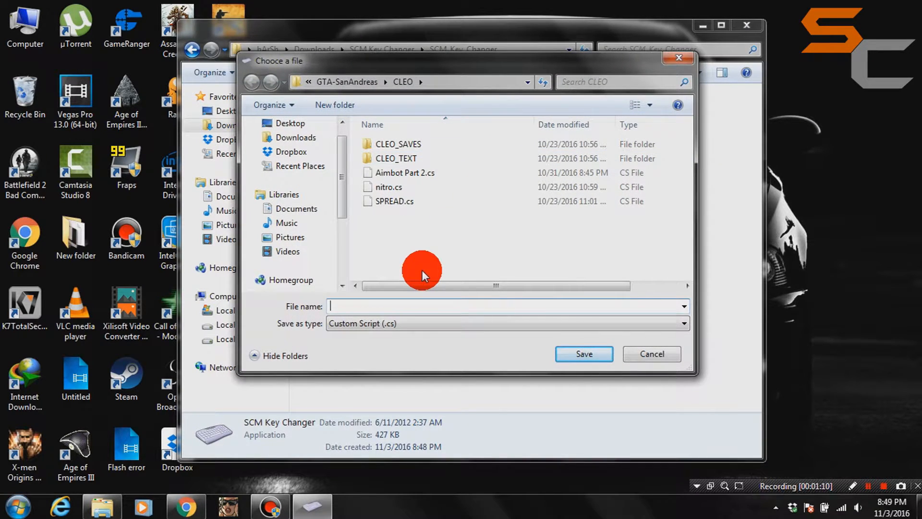
{"action": "type", "text": "Aimbot"}
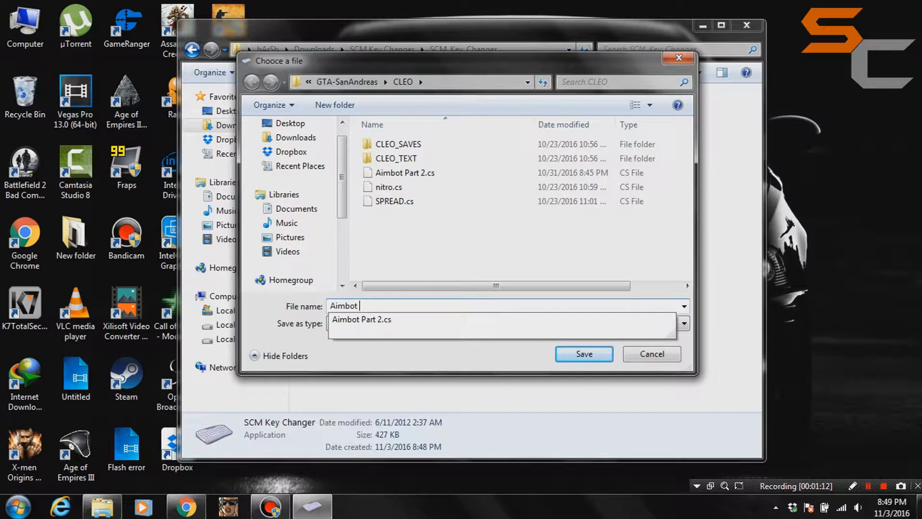
{"action": "type", "text": "new"}
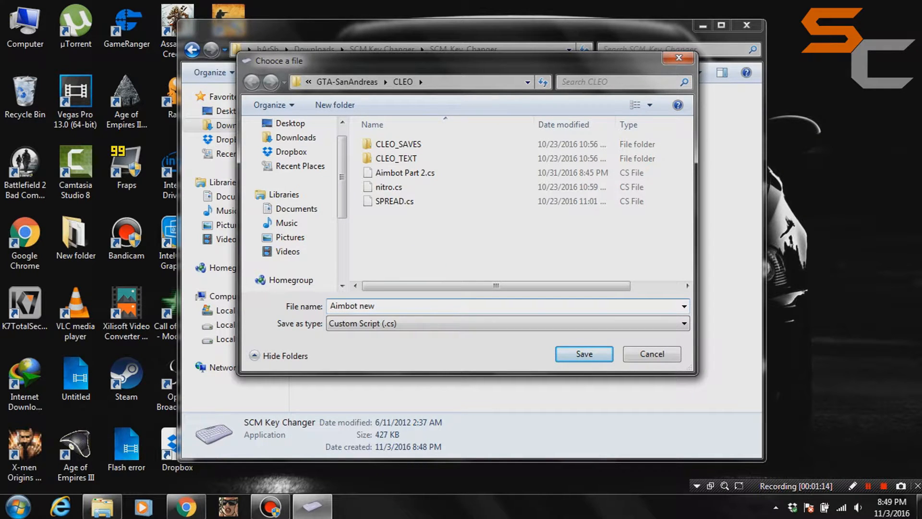
{"action": "left_click", "coordinate": [583, 354]}
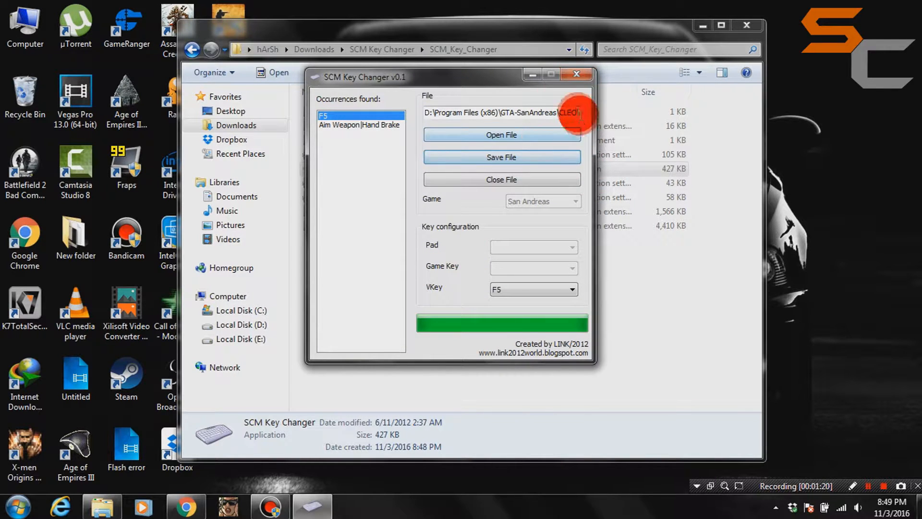
Step: Close the saved script and exit SCM Key Changer
{"action": "left_click", "coordinate": [501, 179]}
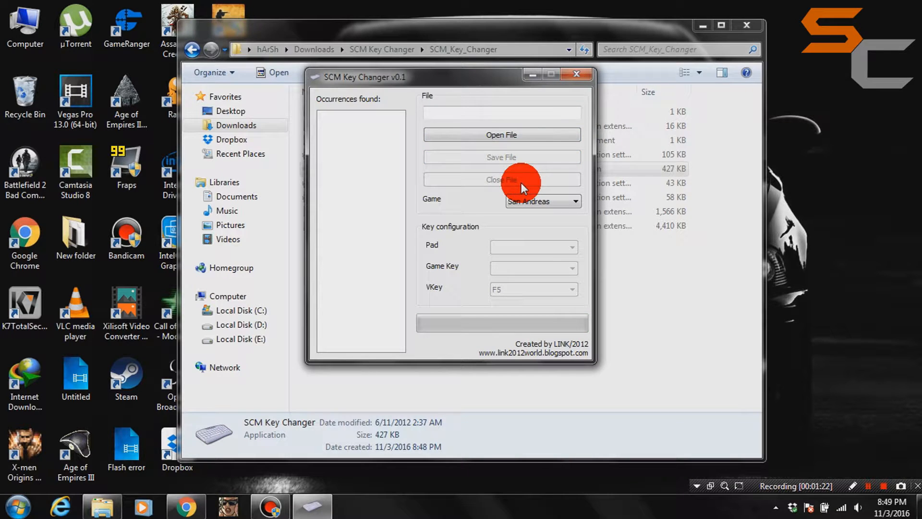
{"action": "left_click", "coordinate": [577, 77]}
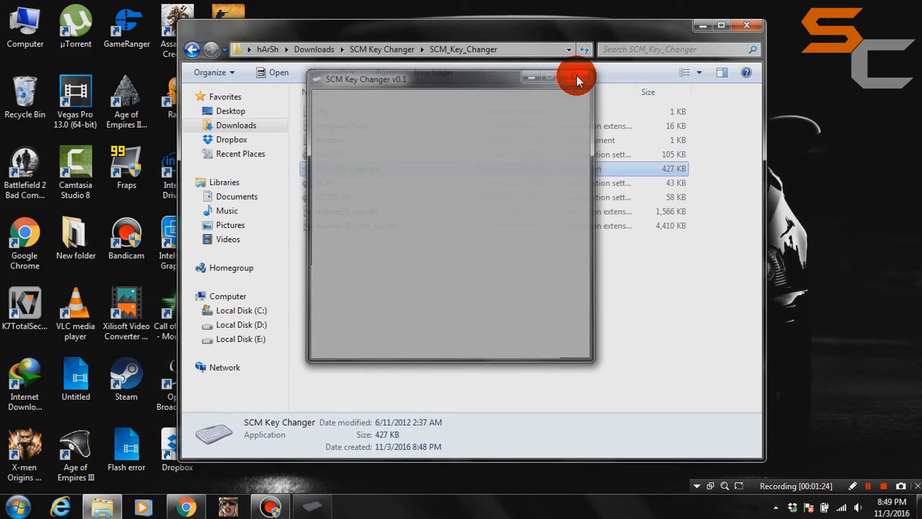
{"action": "left_click", "coordinate": [579, 76]}
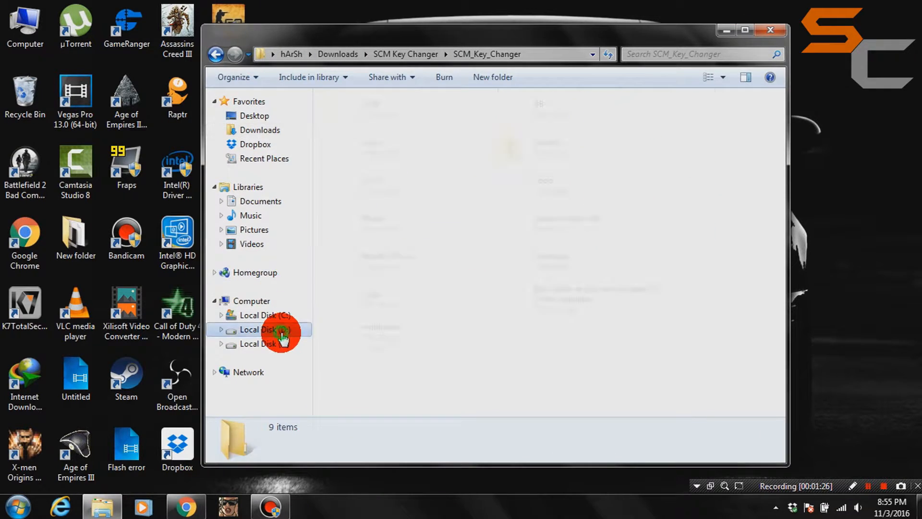
Step: Browse to D:\Program Files (x86)\GTA-SanAndreas\CLEO
{"action": "left_click", "coordinate": [265, 330]}
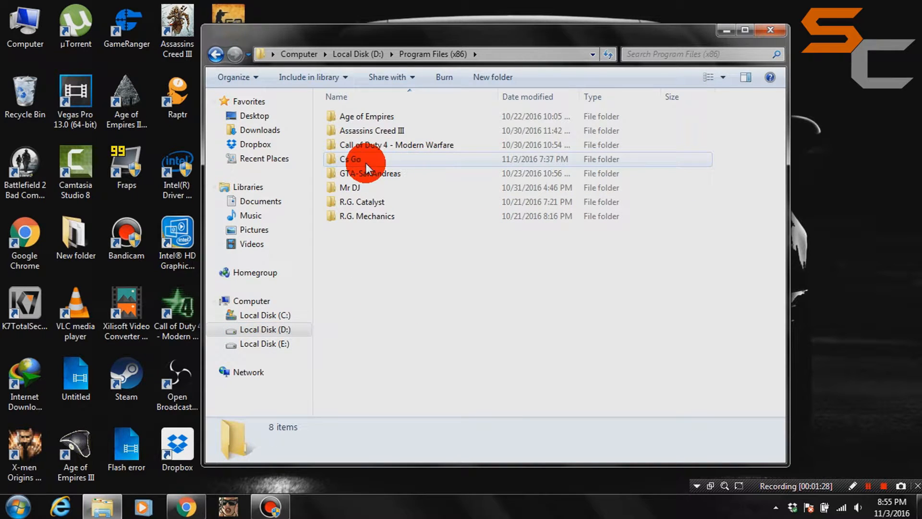
{"action": "double_click", "coordinate": [370, 173]}
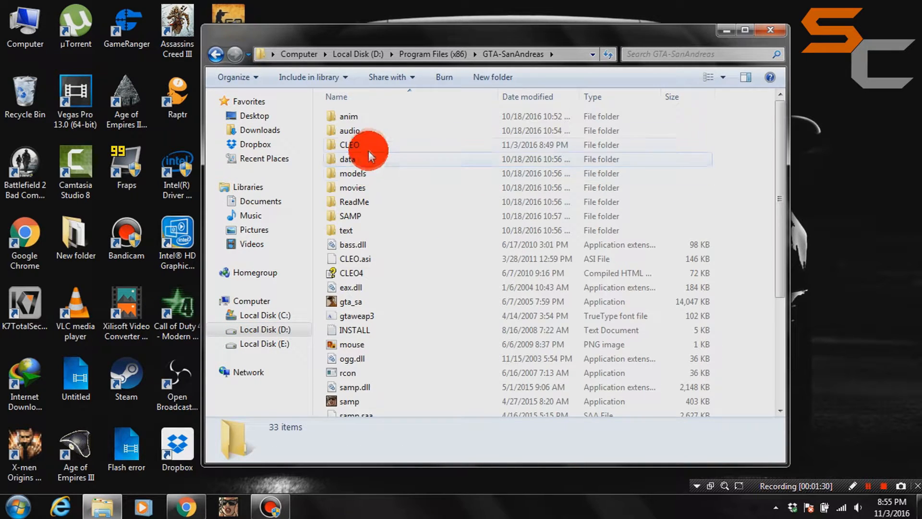
{"action": "double_click", "coordinate": [349, 145]}
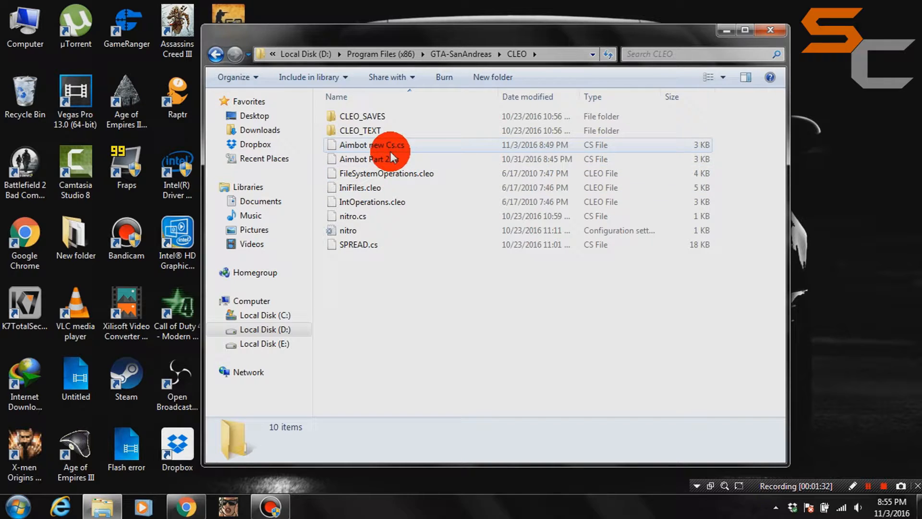
Step: Check Aimbot new Cs.cs beside Aimbot Part 2.cs and view its details
{"action": "left_click", "coordinate": [368, 158]}
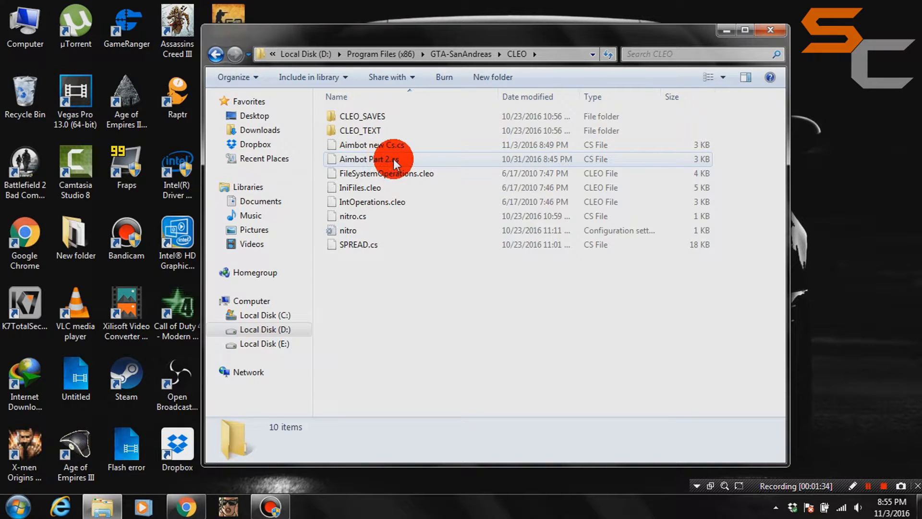
{"action": "left_click", "coordinate": [368, 158]}
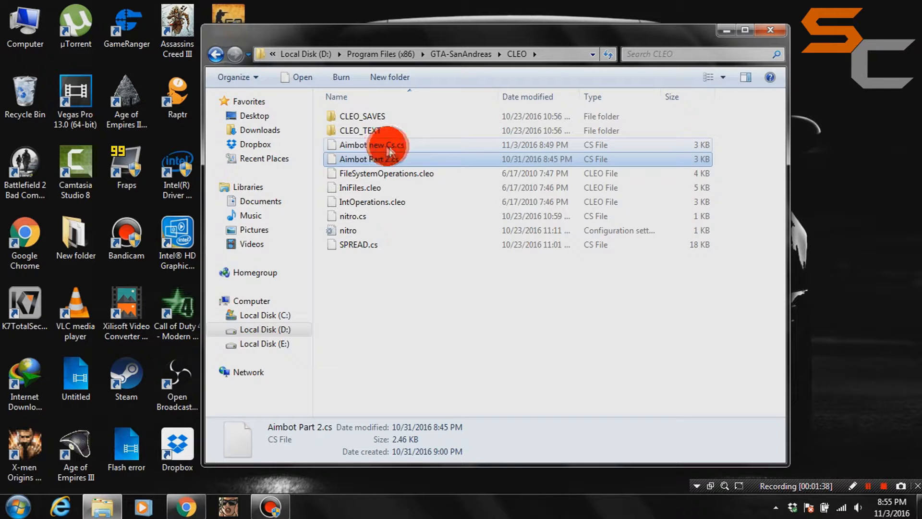
{"action": "left_click", "coordinate": [372, 145]}
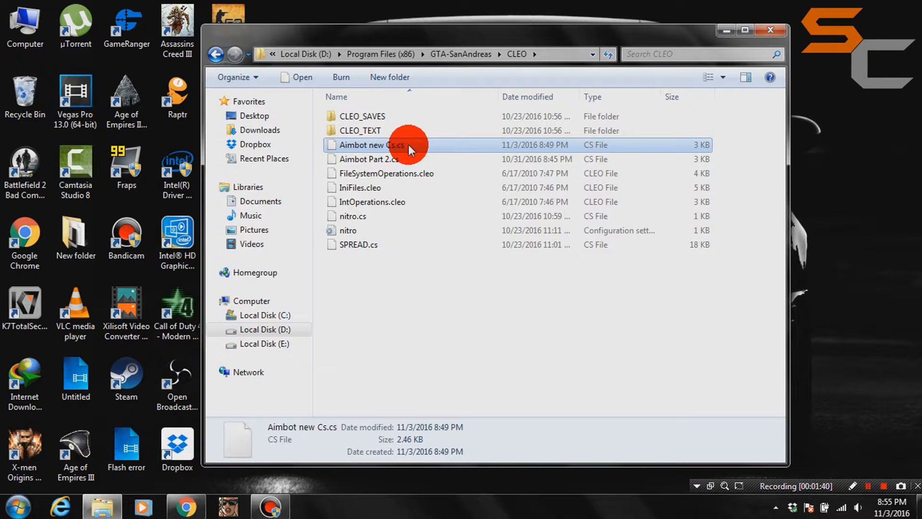